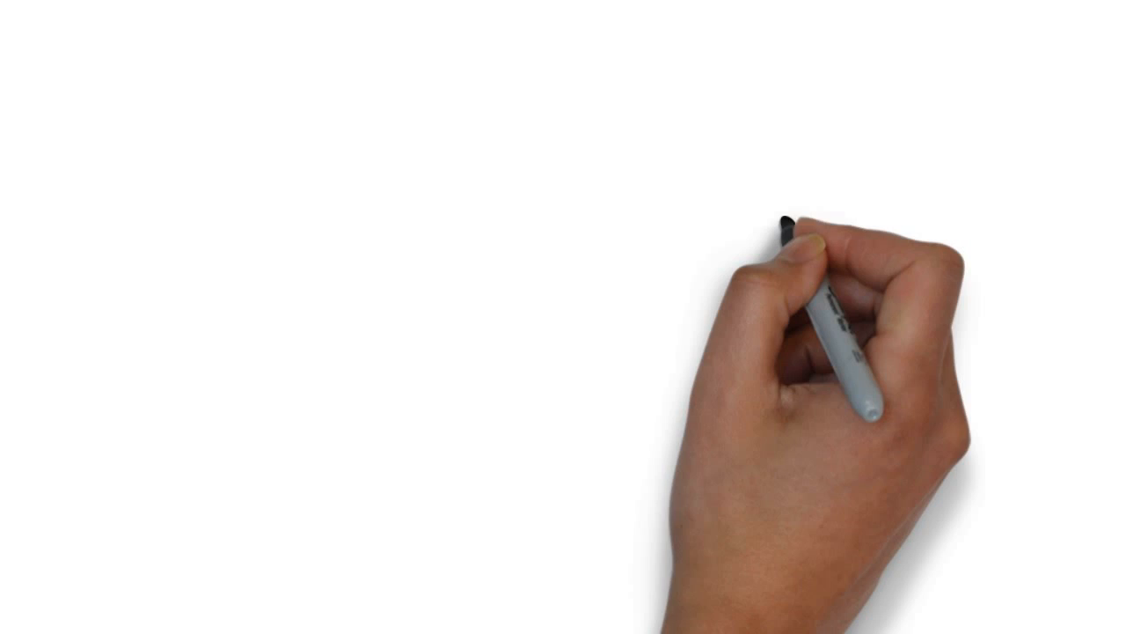
pyautogui.moveTo(792, 246); pyautogui.dragTo(334, 214)
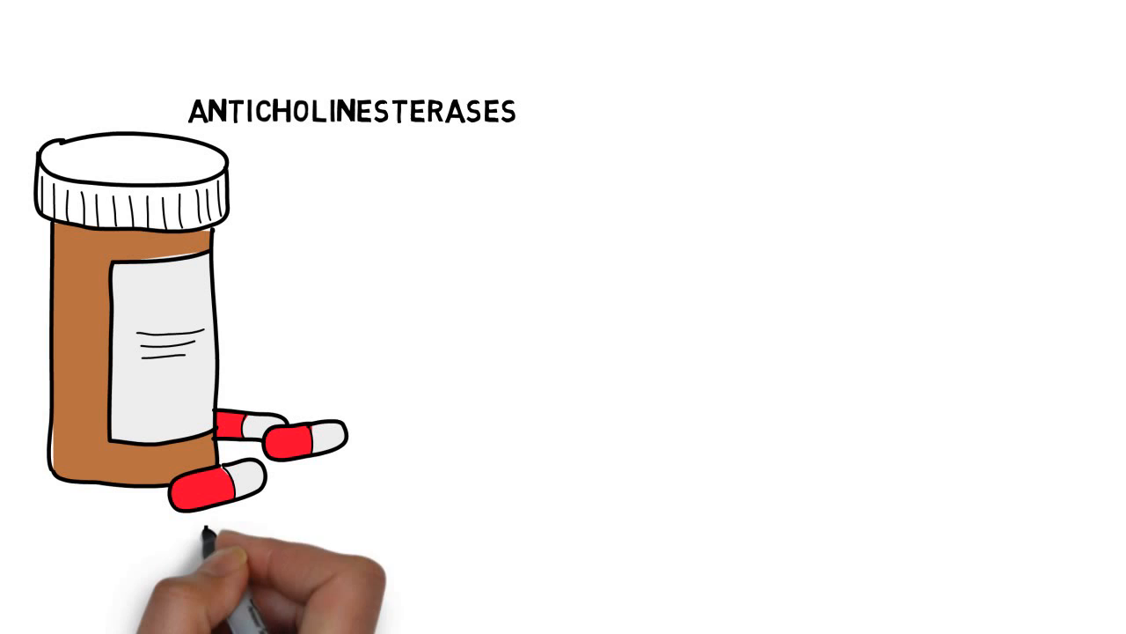
pyautogui.write('IMMUNOSU')
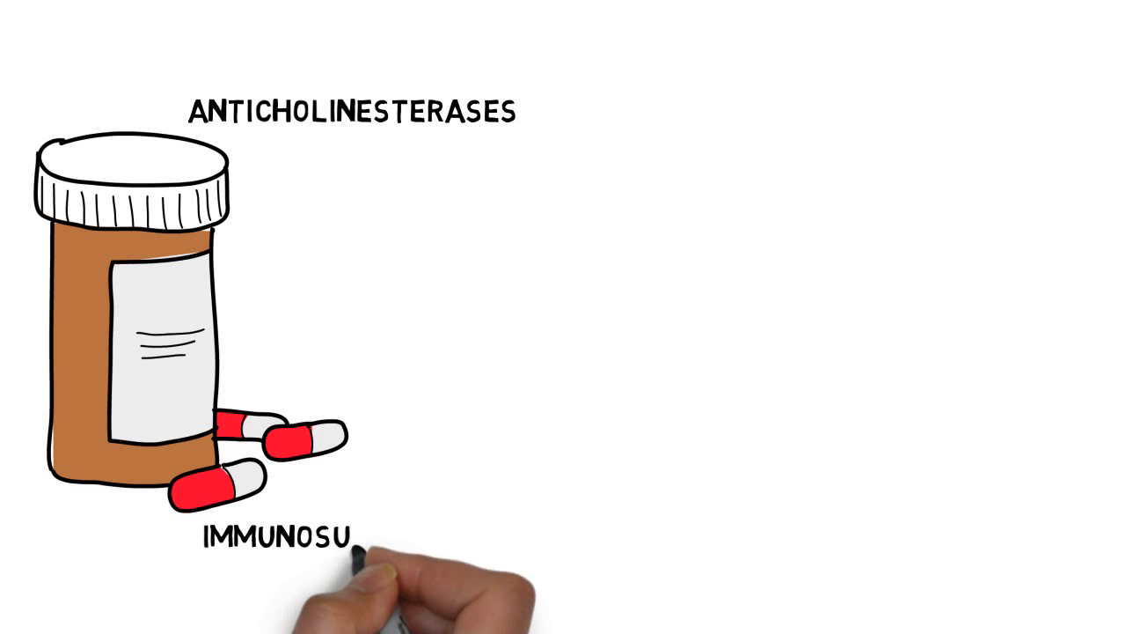
pyautogui.write('PPRESSAN')
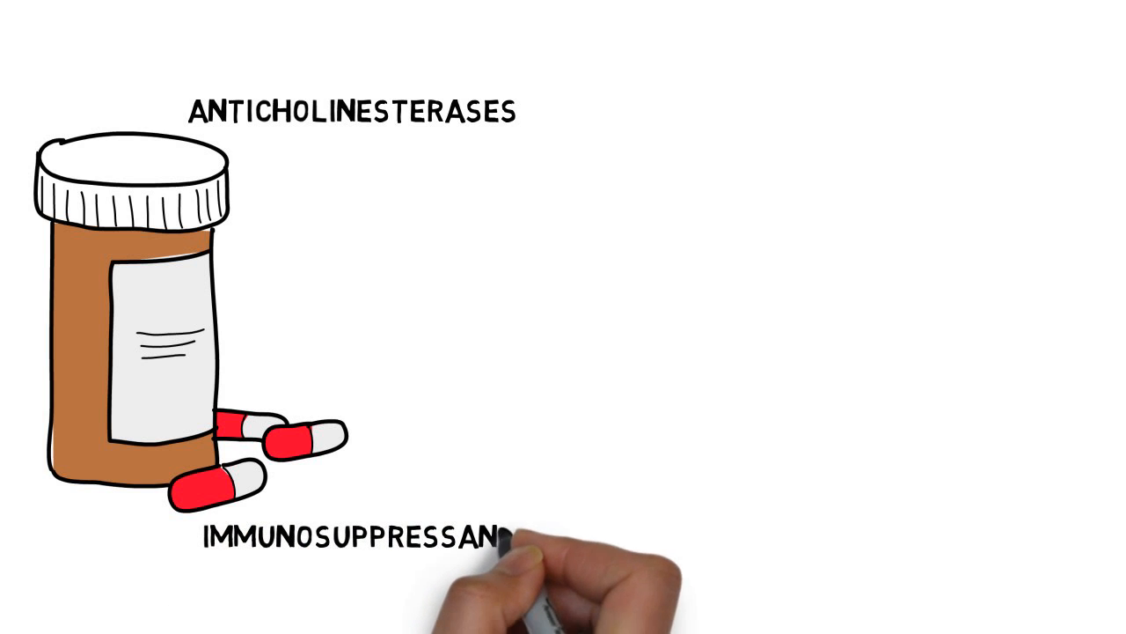